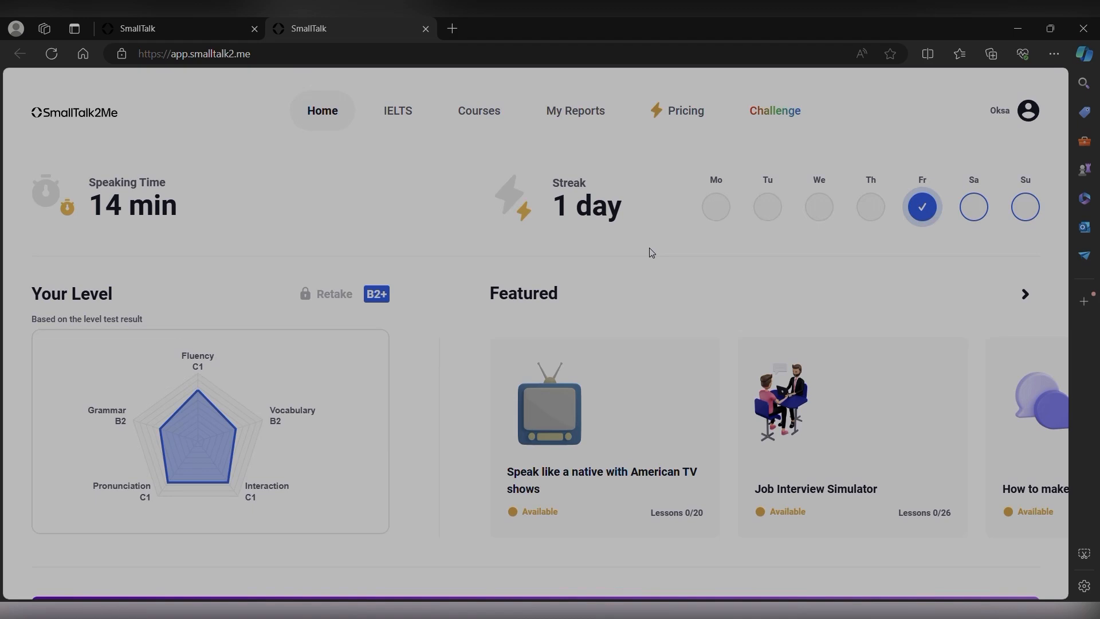
mouse_move(990, 172)
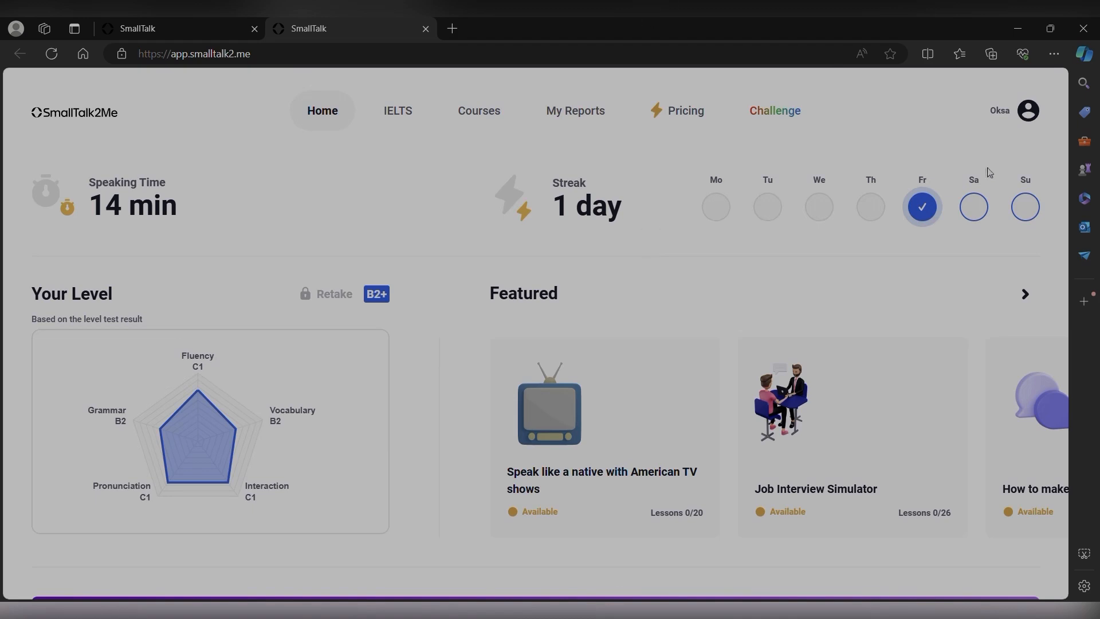
Go to IELTS and scroll to the IELTS Writing mock exam's General and Academic options.
left_click(1028, 110)
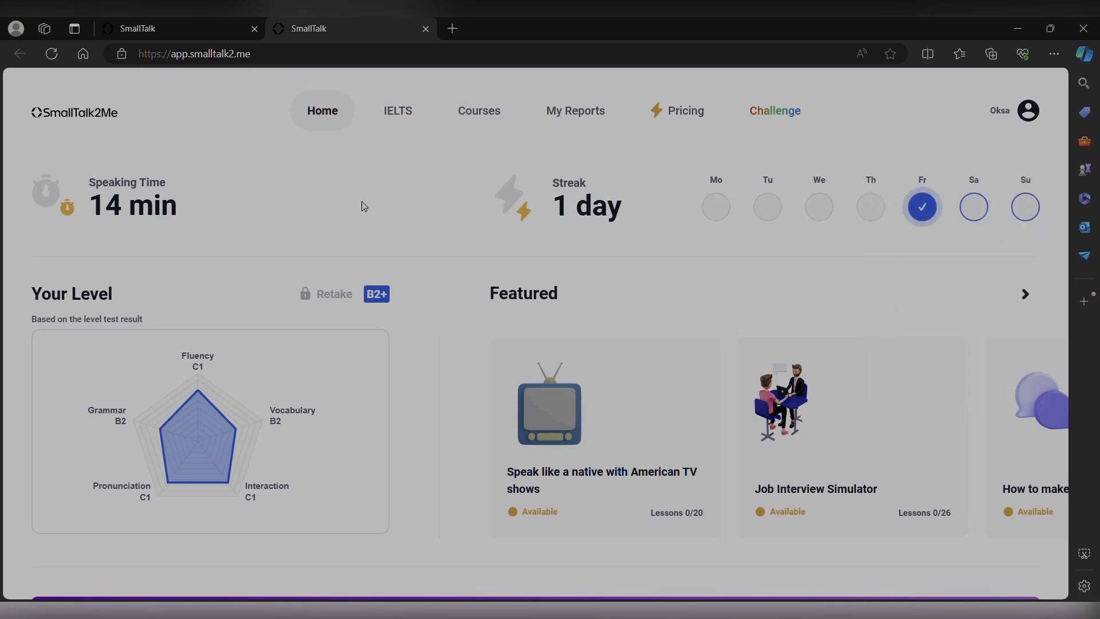
mouse_move(279, 148)
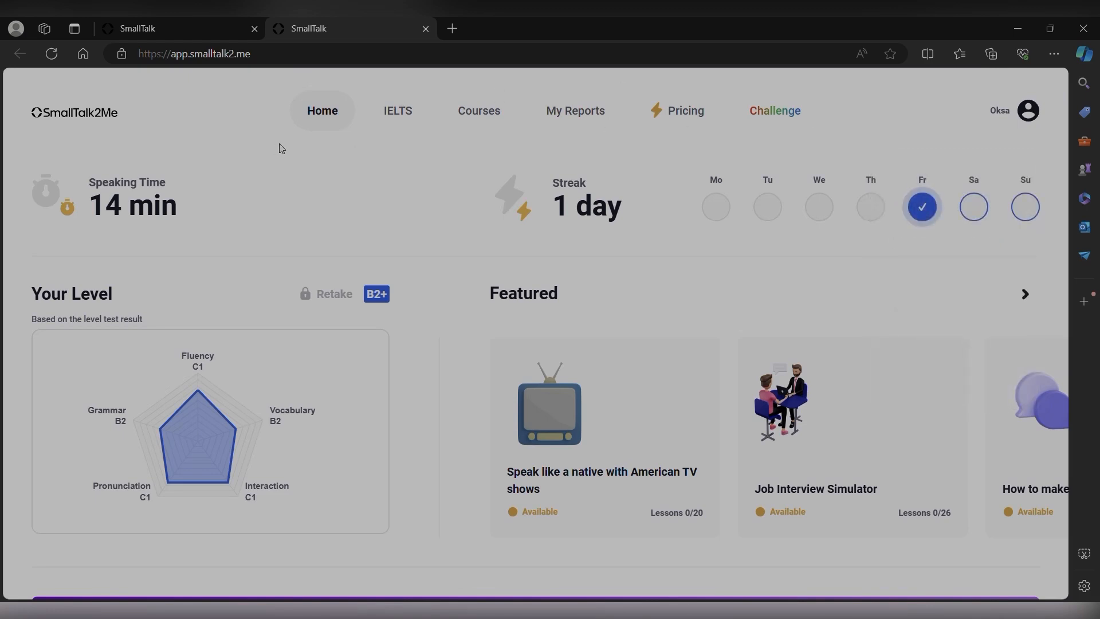
scroll("down", 3)
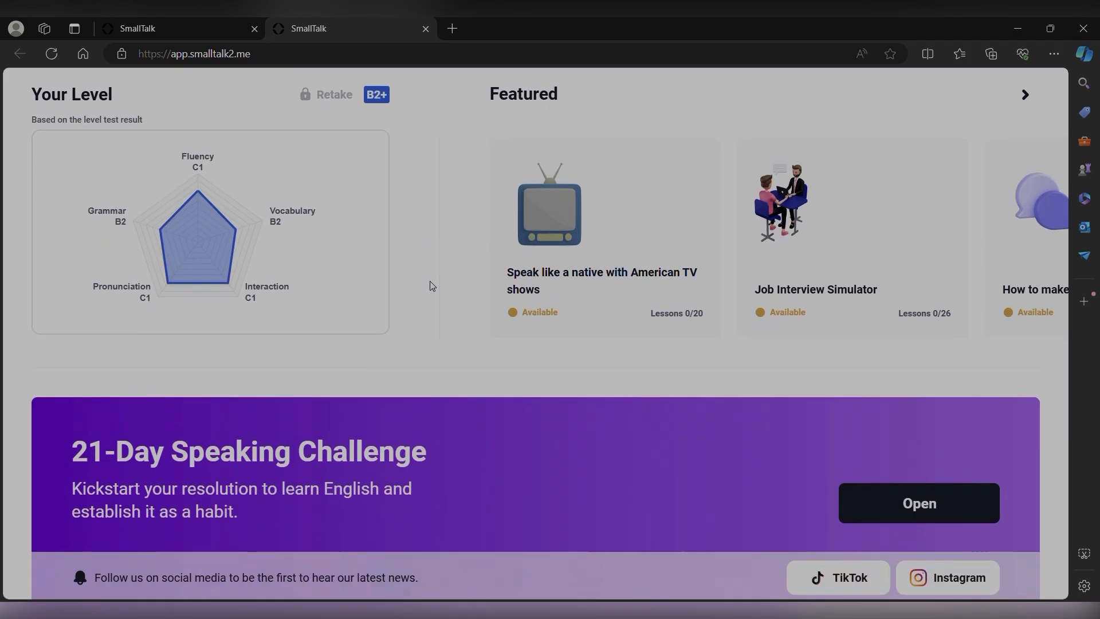
scroll("down", 3)
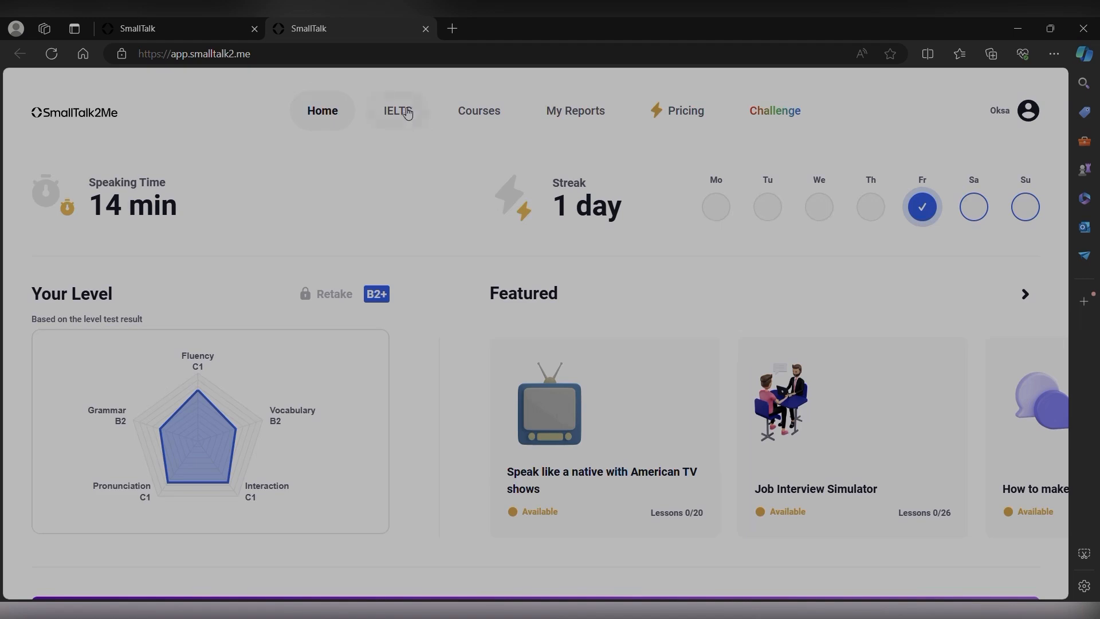
left_click(397, 110)
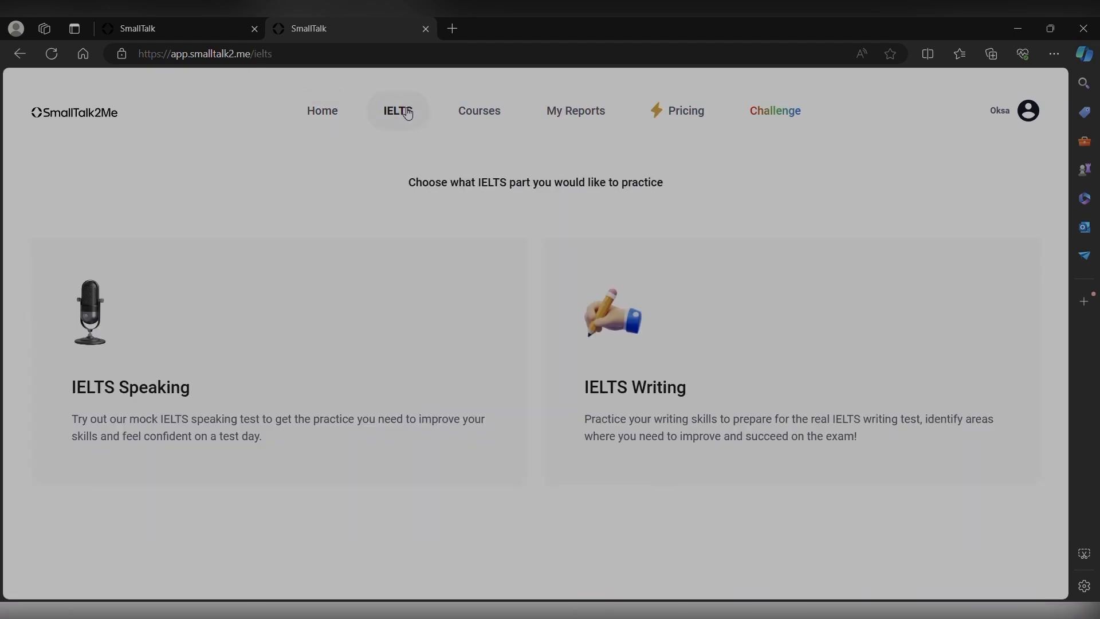
mouse_move(103, 329)
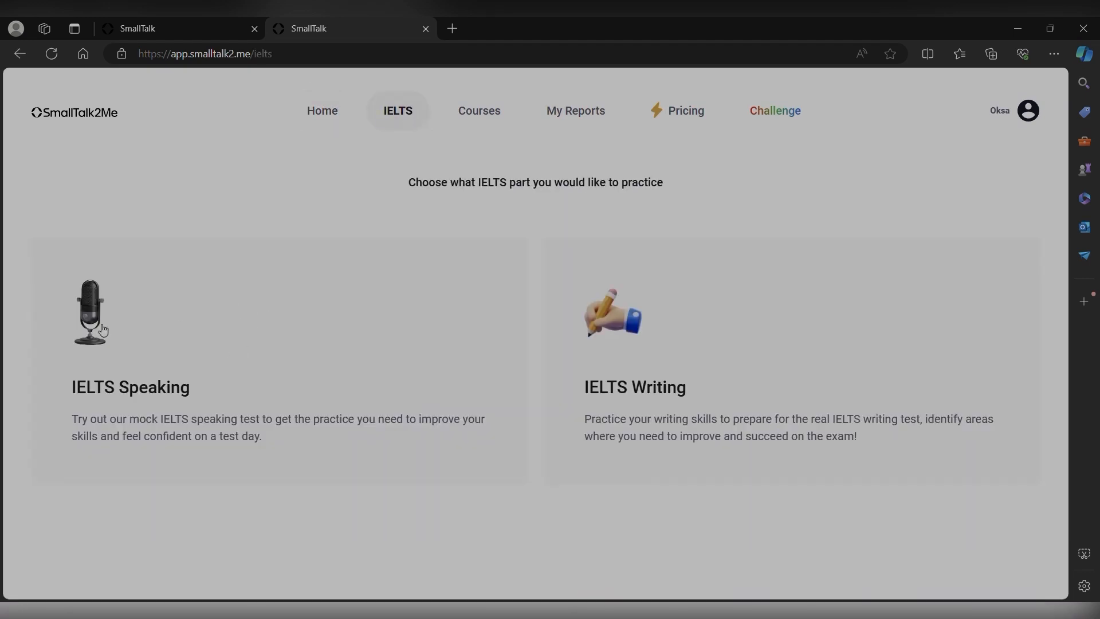
mouse_move(667, 376)
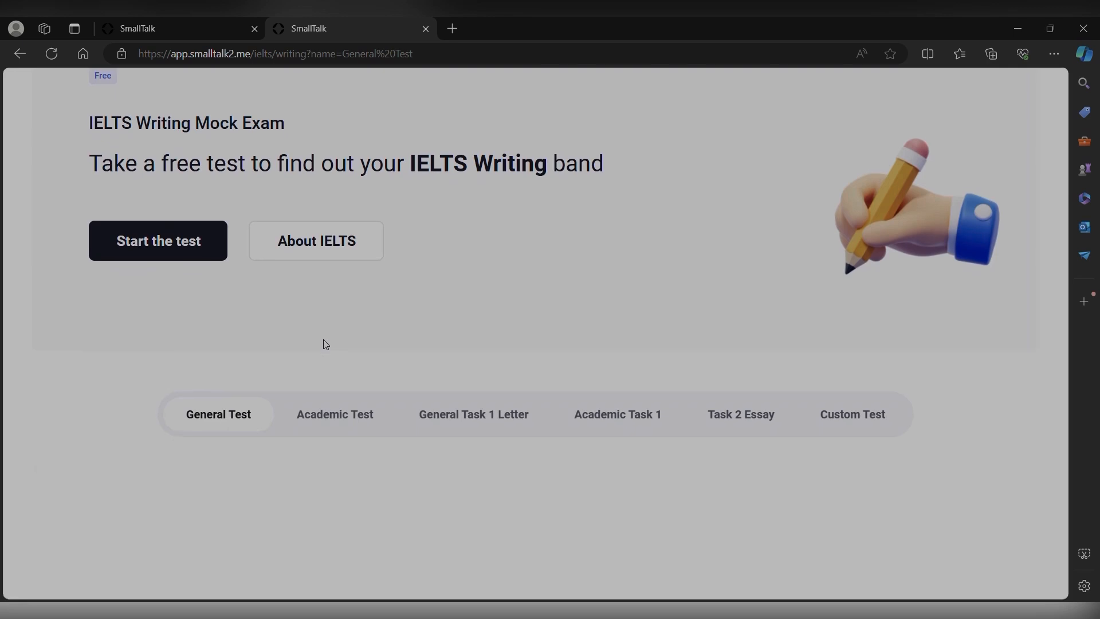
scroll("down", 3)
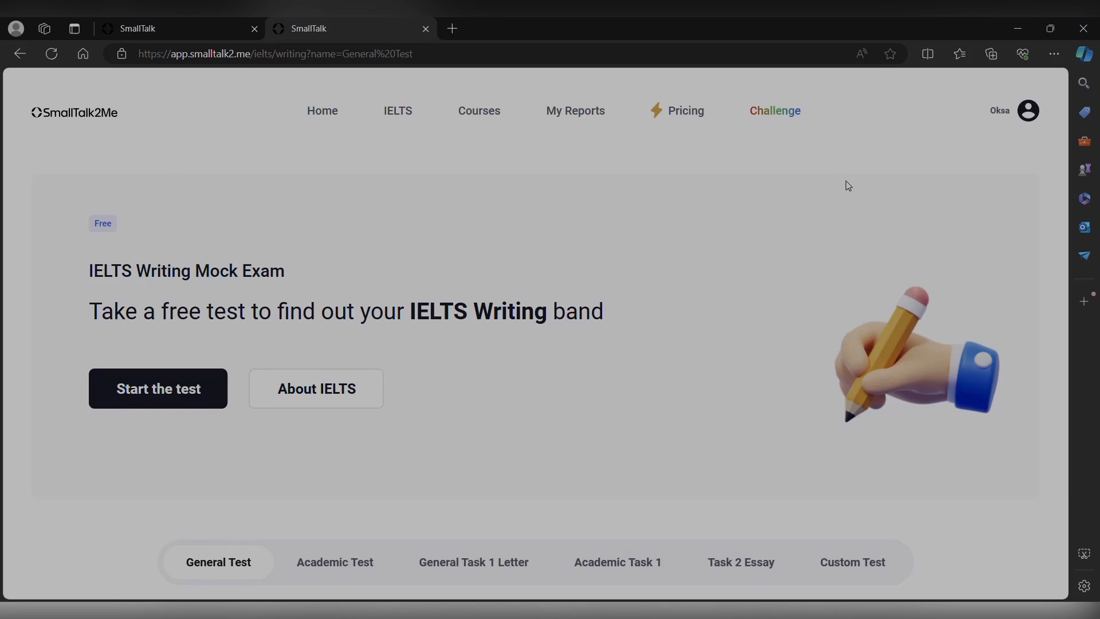
scroll("down", 3)
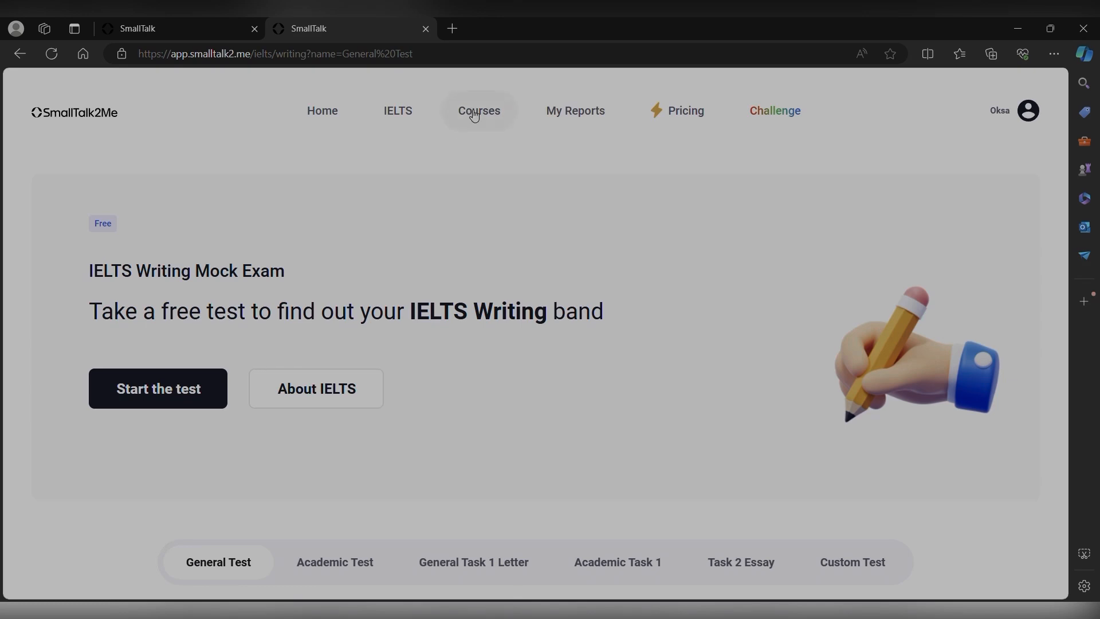
Open General Speaking Course, expand lesson 1 Theory, and start Success Day 1 – Listening.
left_click(478, 110)
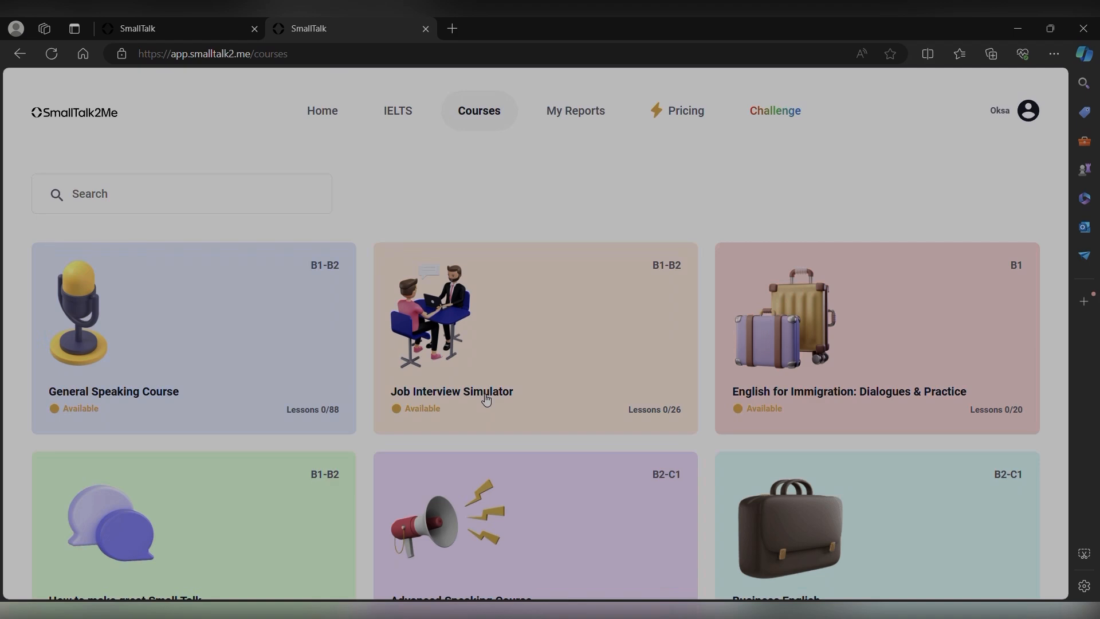
mouse_move(321, 363)
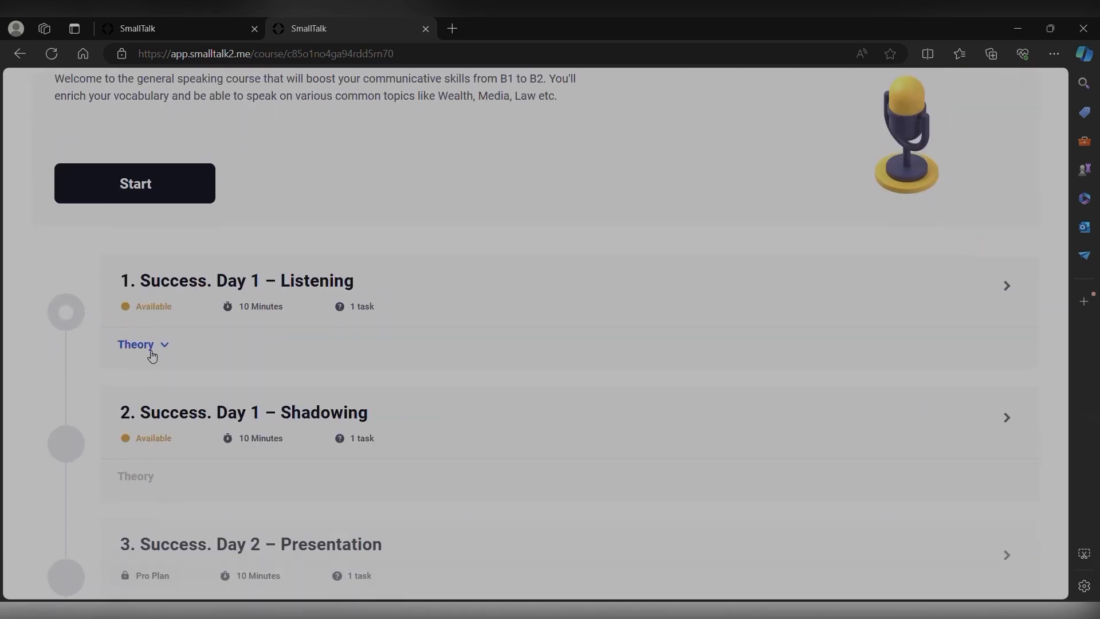
left_click(135, 344)
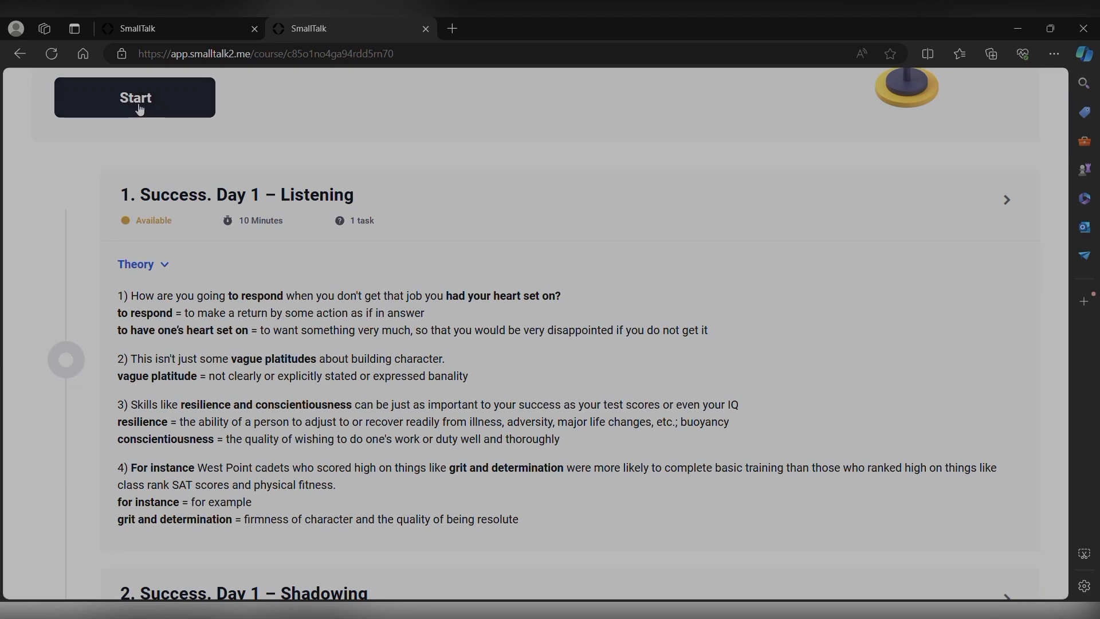
mouse_move(216, 205)
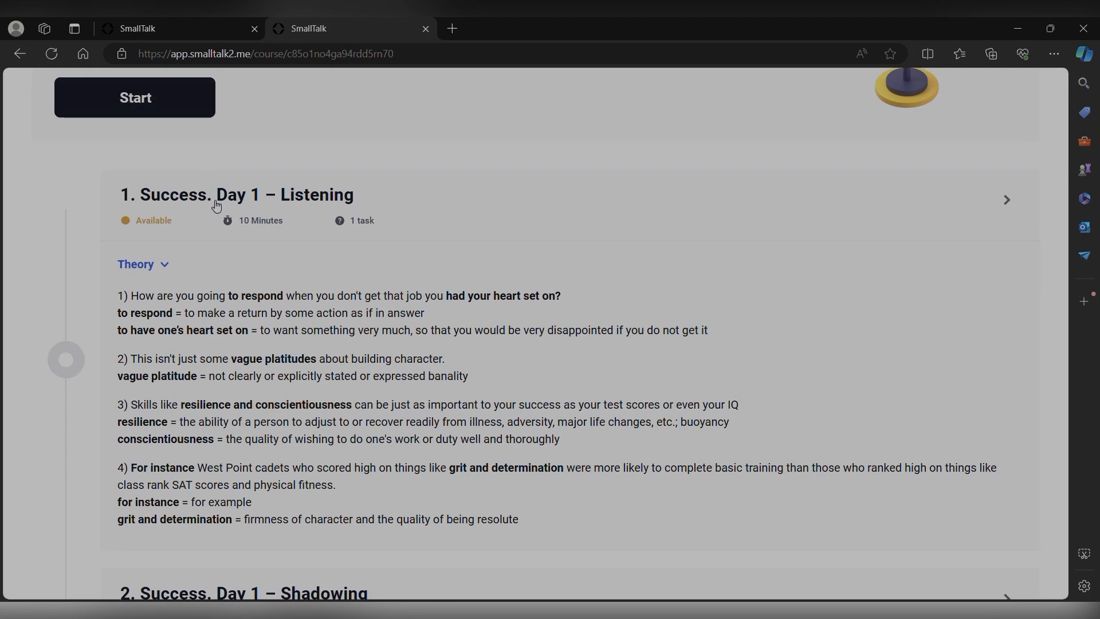
left_click(134, 96)
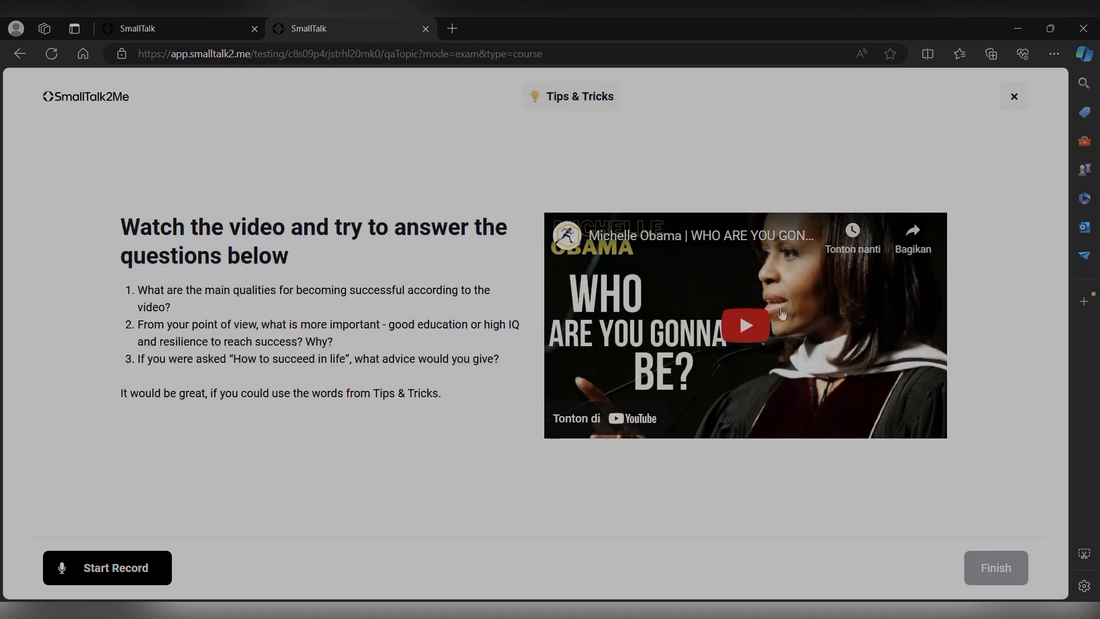
mouse_move(353, 416)
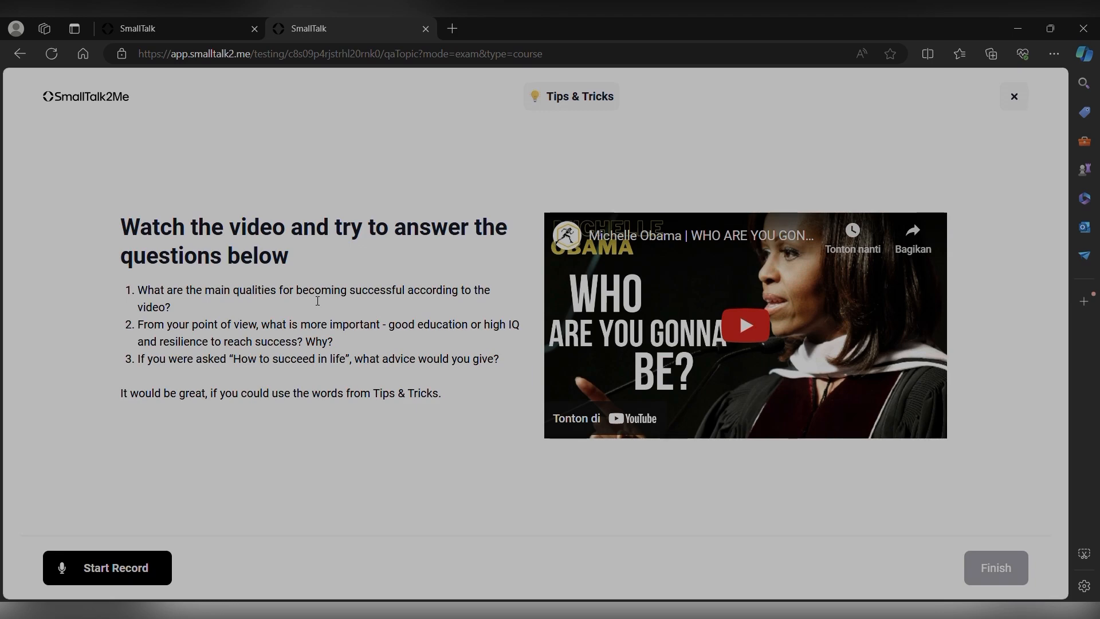
mouse_move(635, 66)
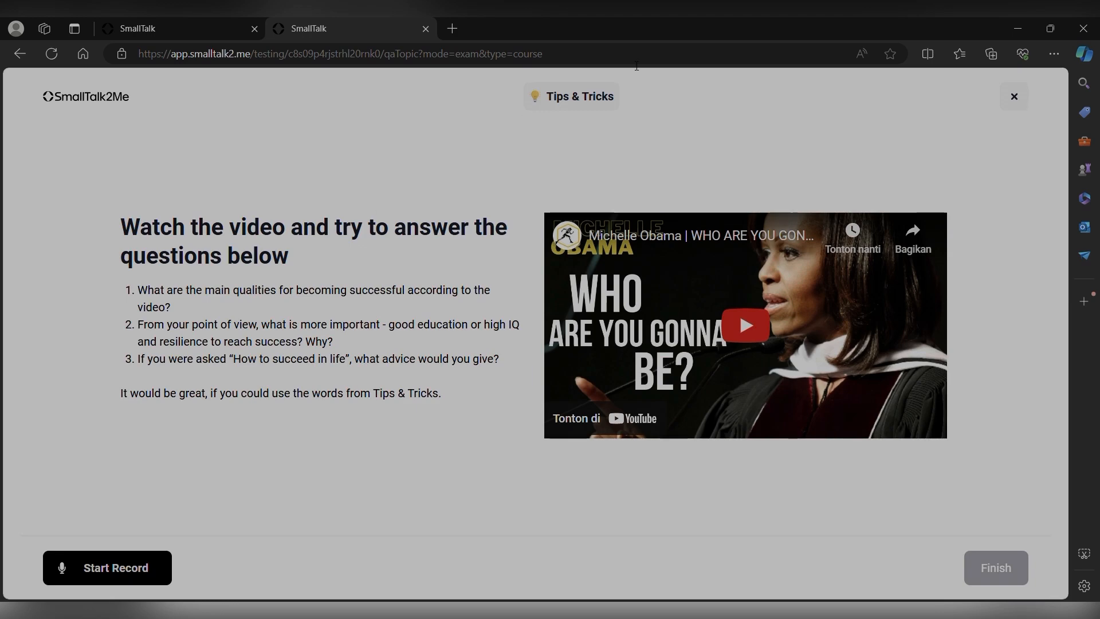
View the lesson's Tips & Tricks vocabulary popup, then close it.
left_click(571, 96)
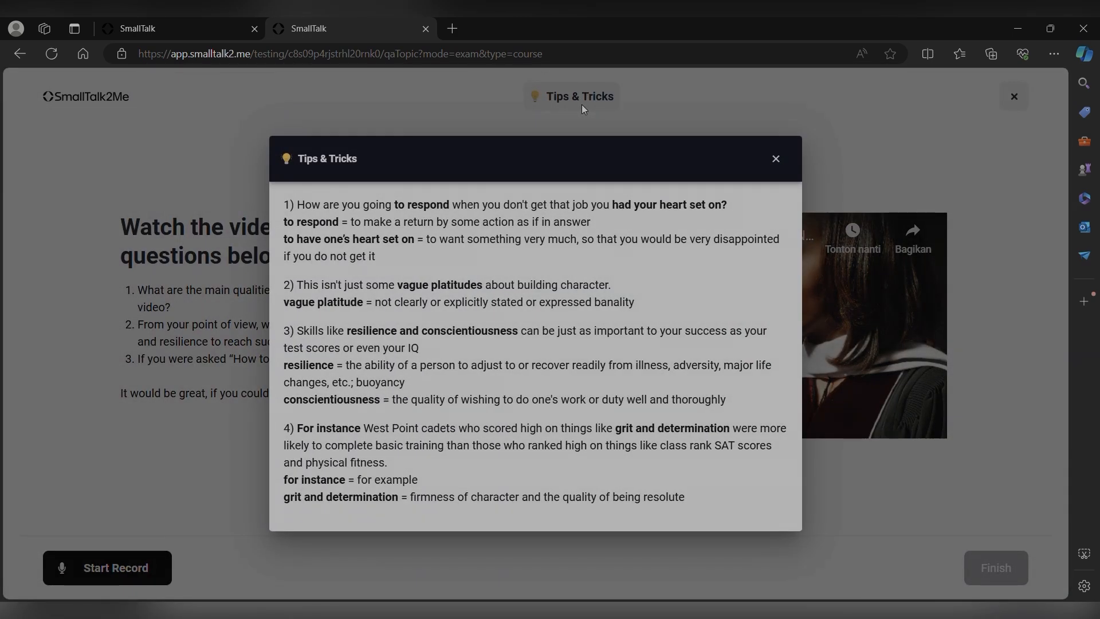
mouse_move(461, 273)
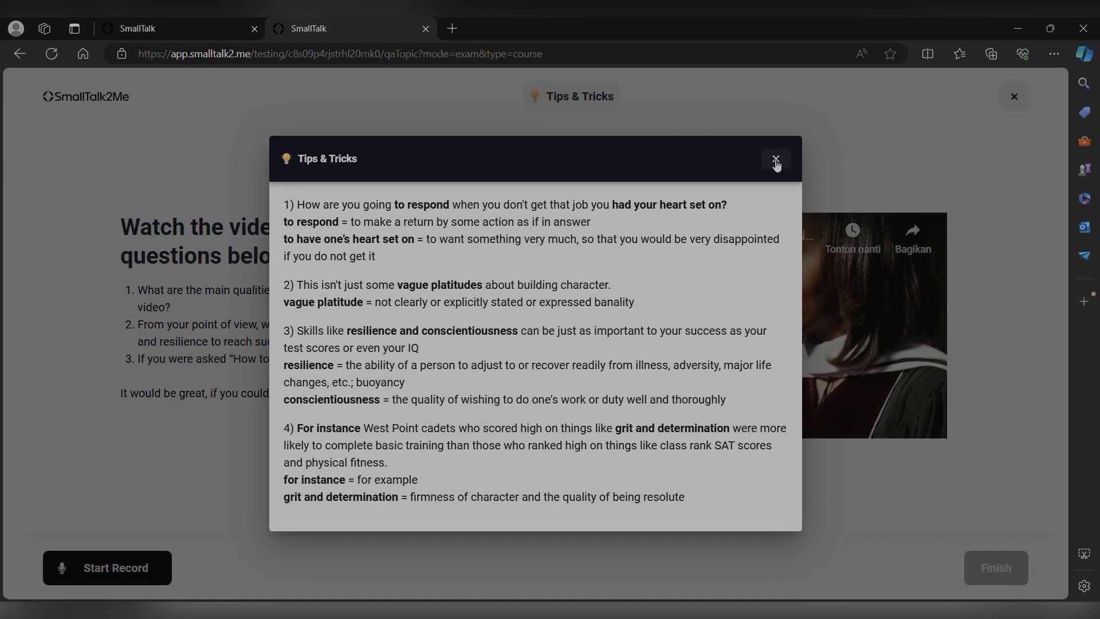
left_click(776, 160)
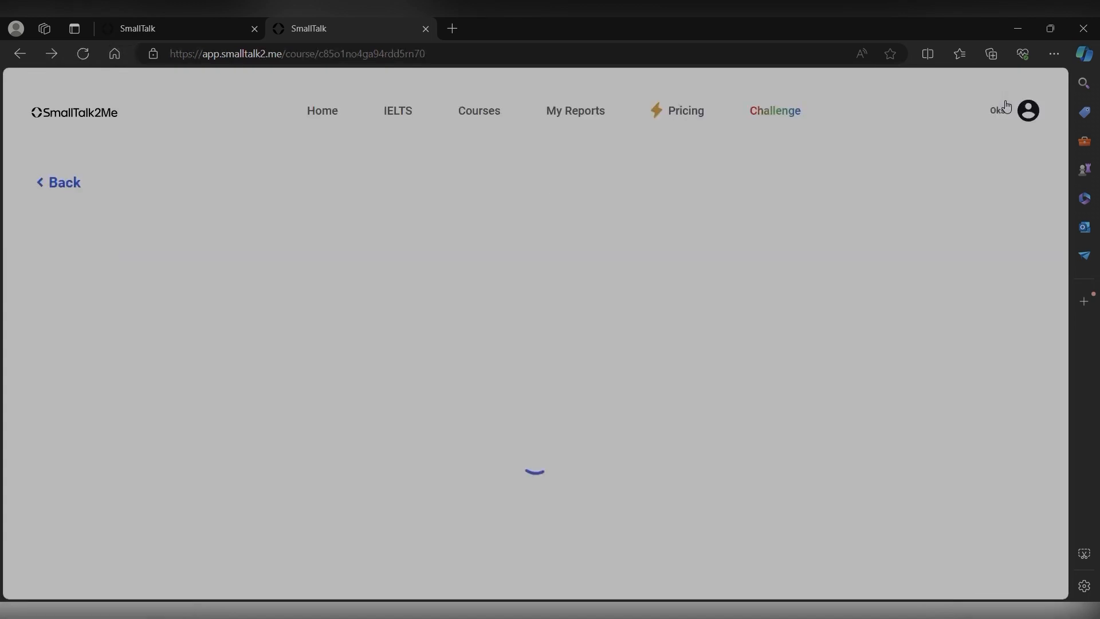
mouse_move(470, 128)
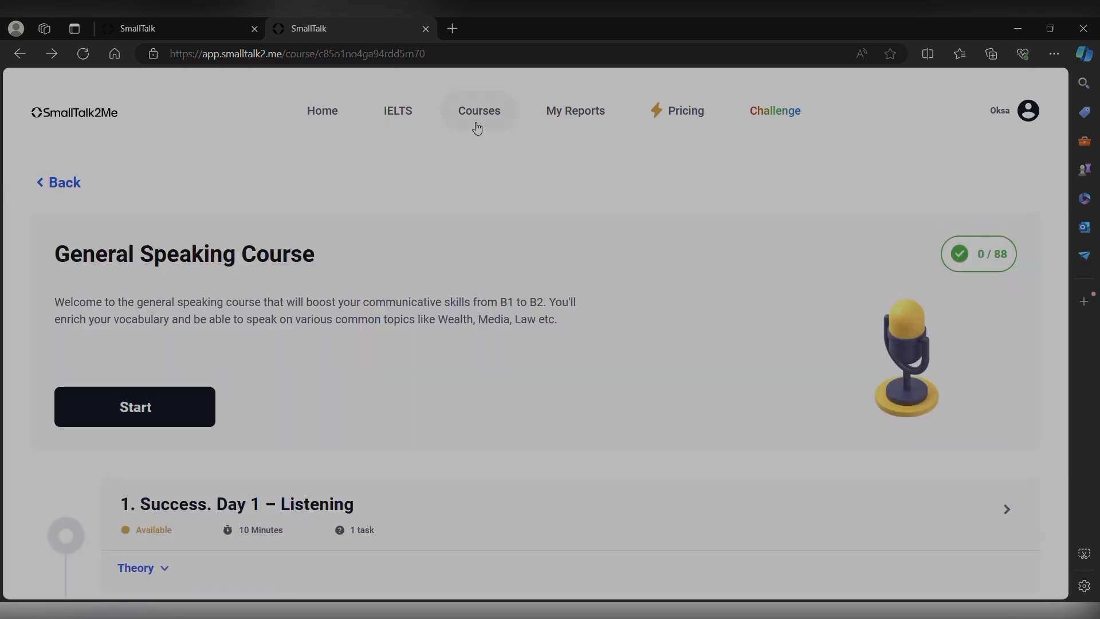
mouse_move(575, 116)
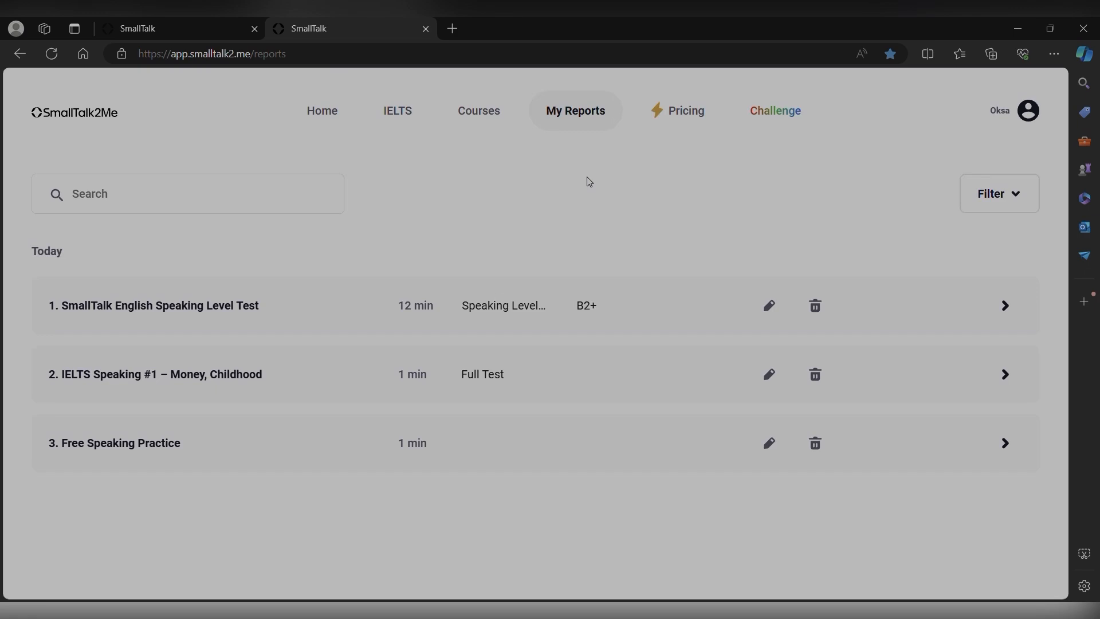
mouse_move(316, 306)
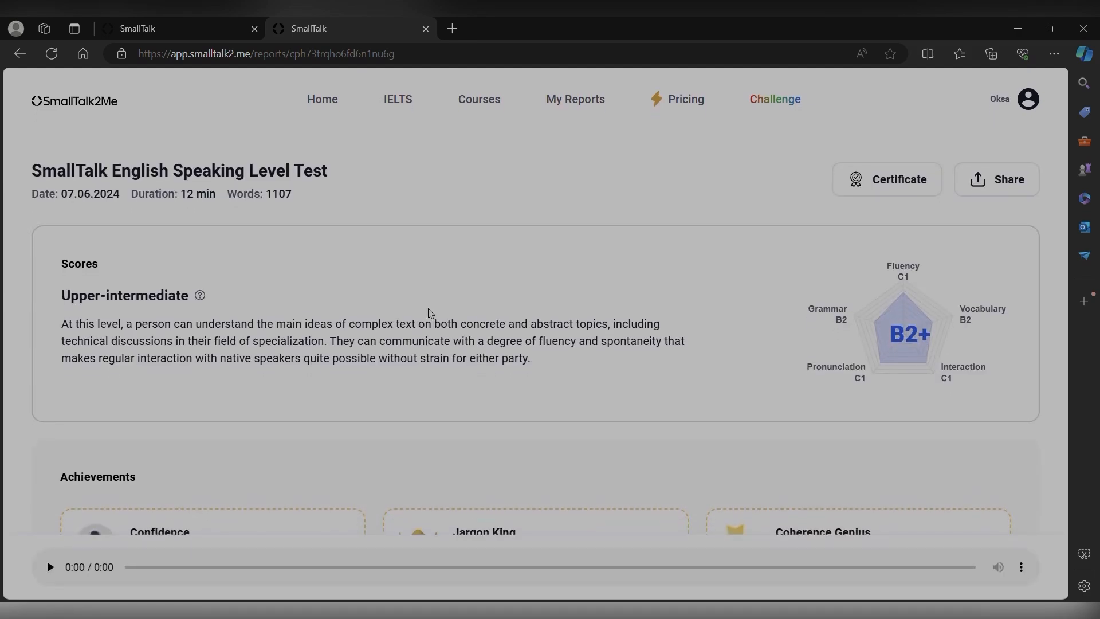
Scroll through the level test report's B2+ scores, feedback and rephrased sentences.
scroll("down", 3)
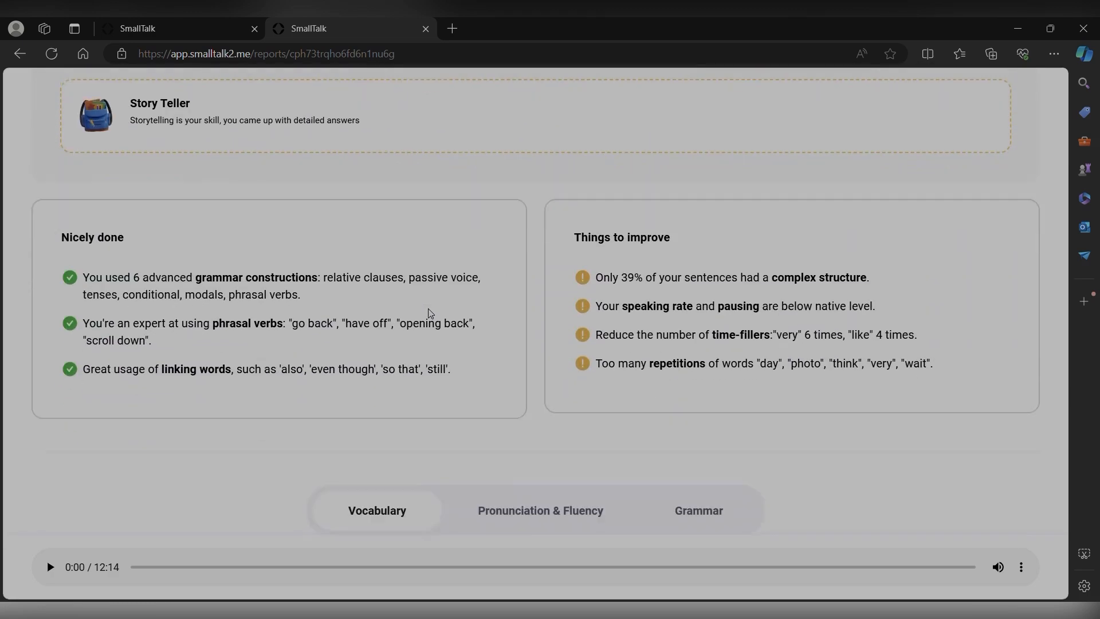
scroll("down", 3)
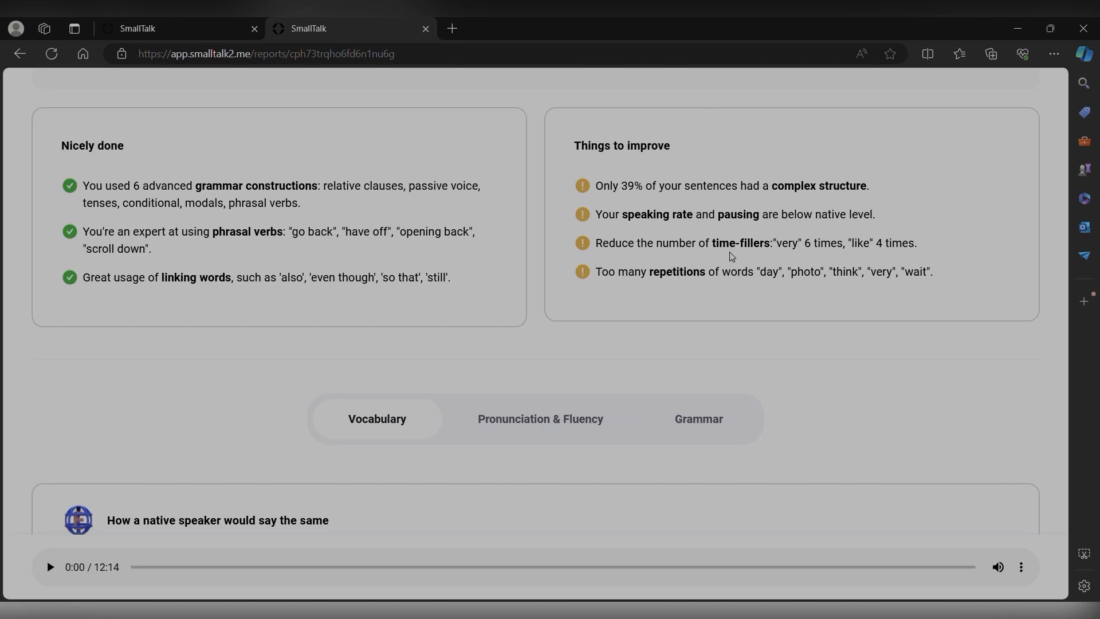
scroll("down", 3)
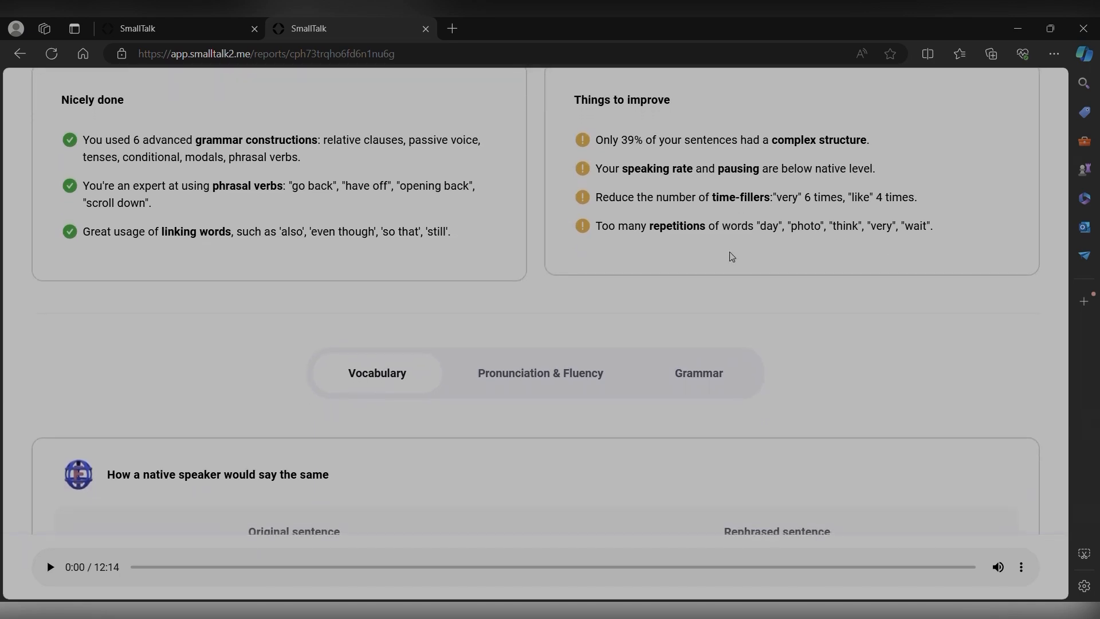
scroll("down", 3)
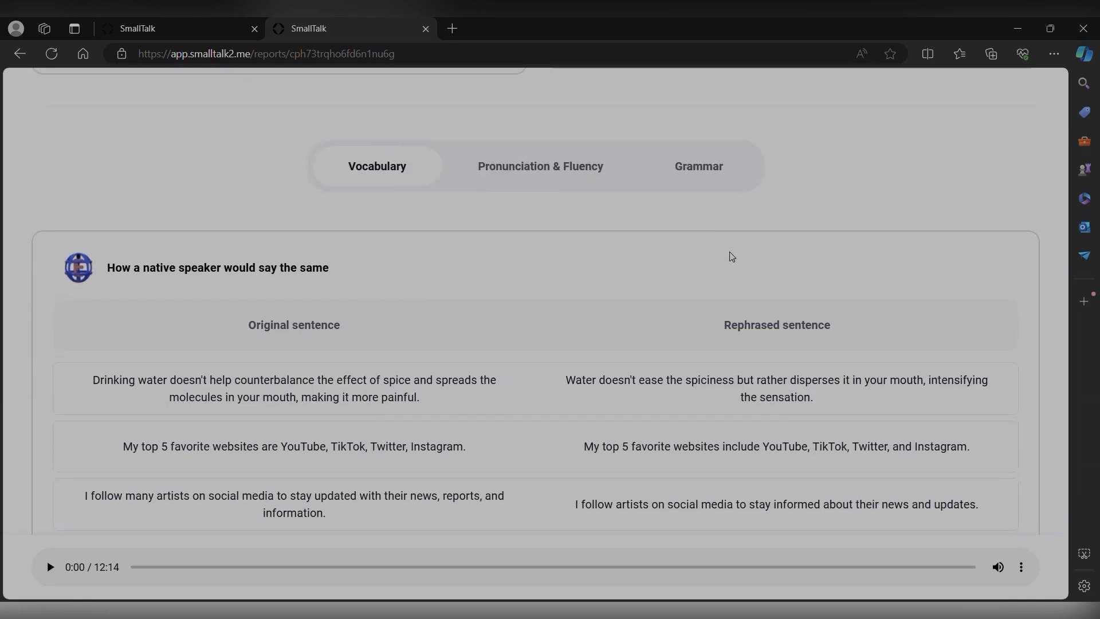
scroll("down", 3)
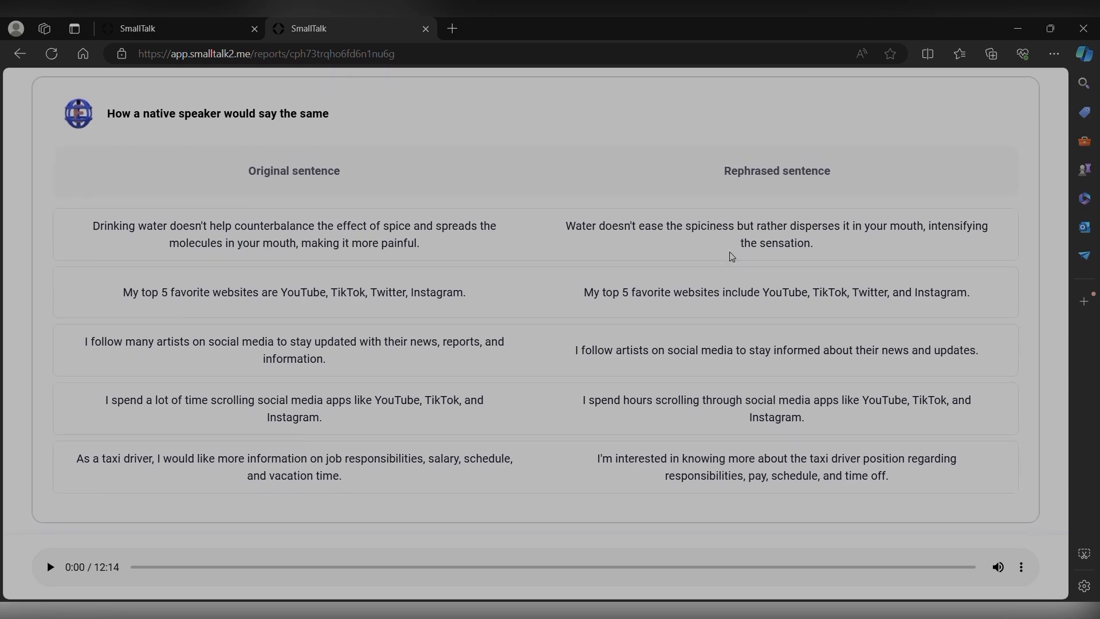
scroll("down", 3)
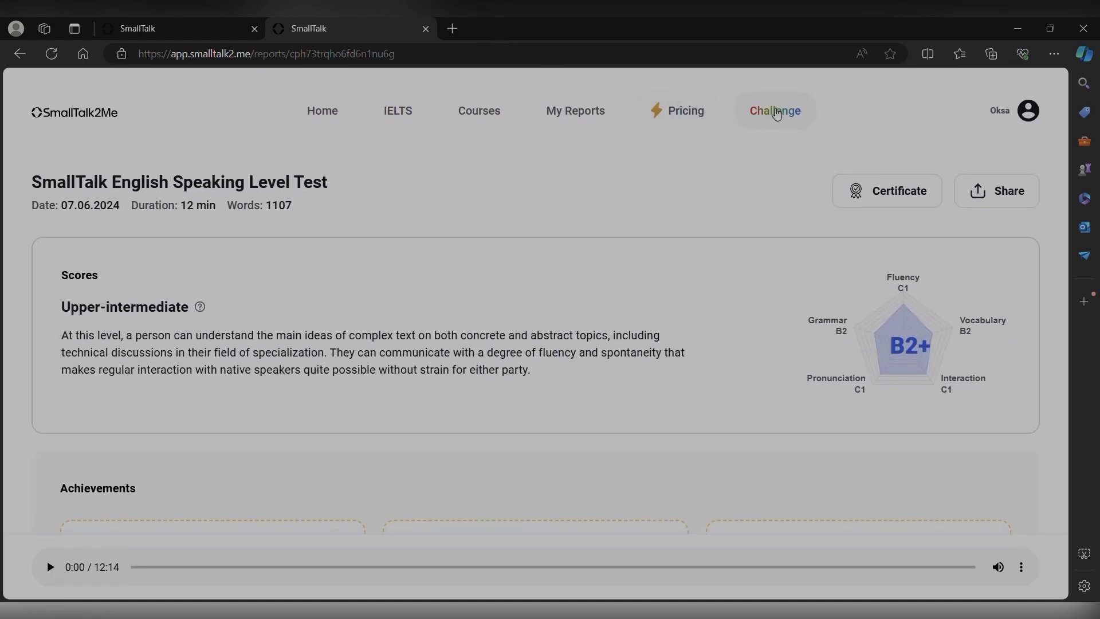
Open Challenge and start lesson 2, 'How to understand and say names and numbers'.
left_click(774, 111)
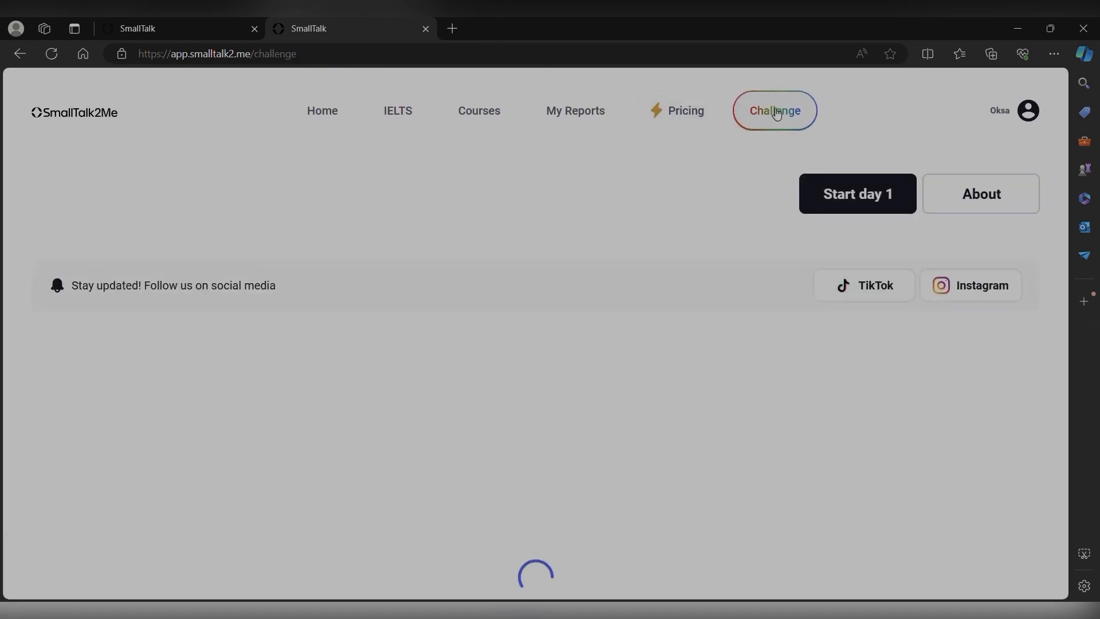
left_click(774, 110)
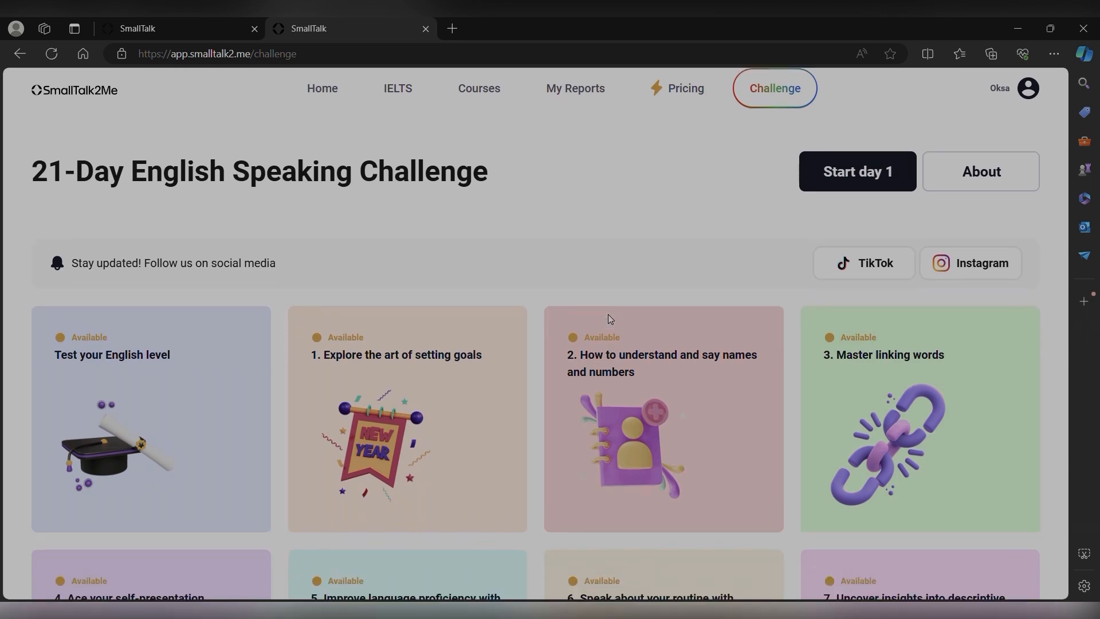
scroll("down", 3)
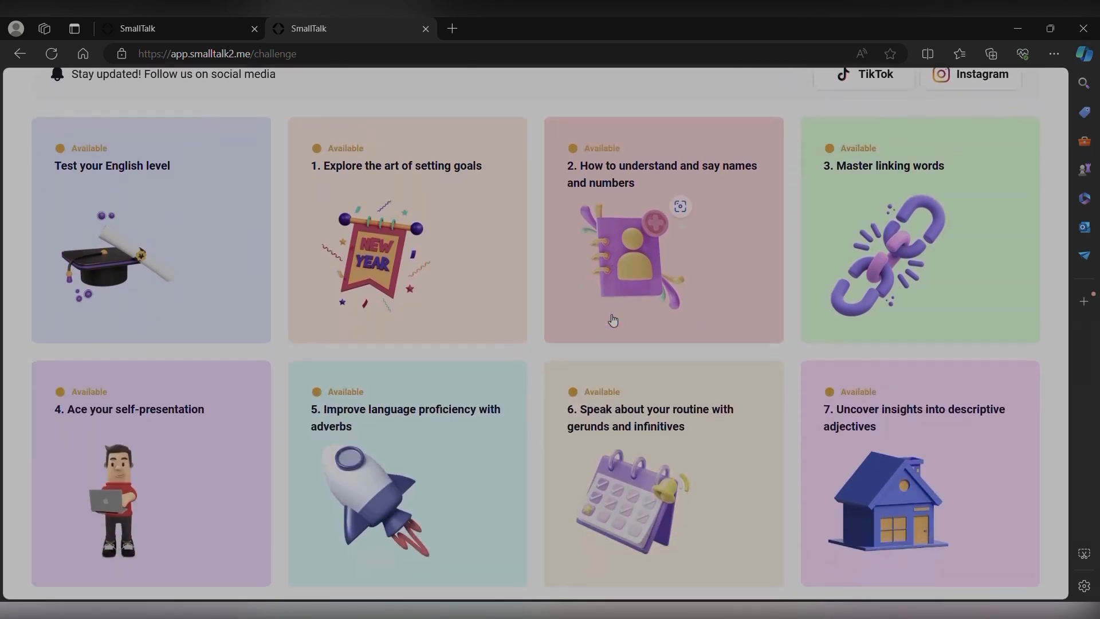
scroll("down", 3)
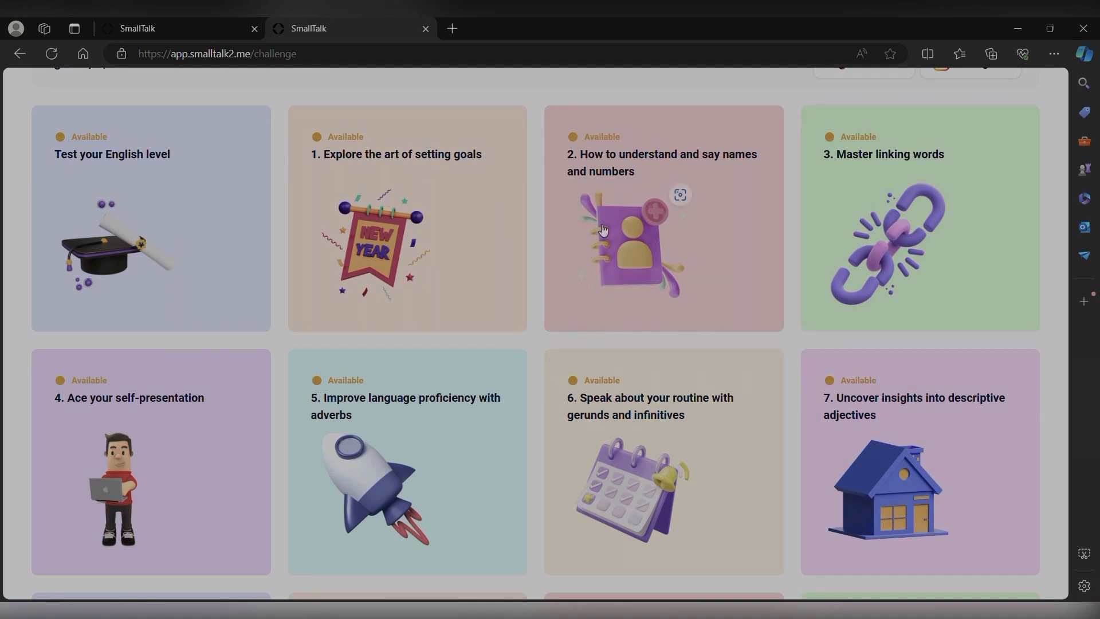
left_click(663, 218)
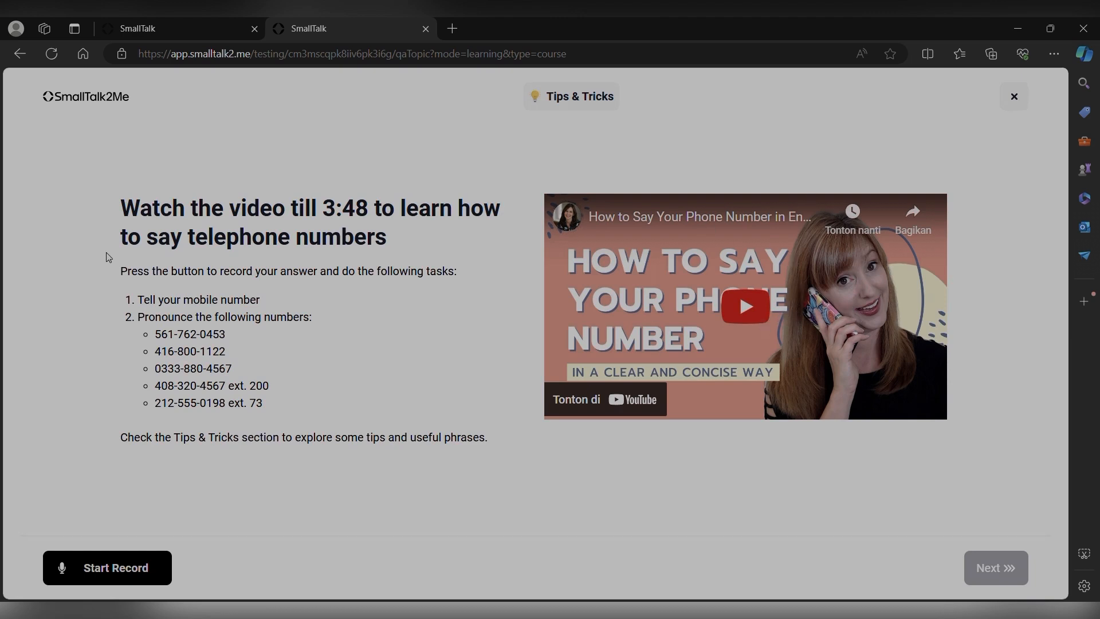
mouse_move(237, 302)
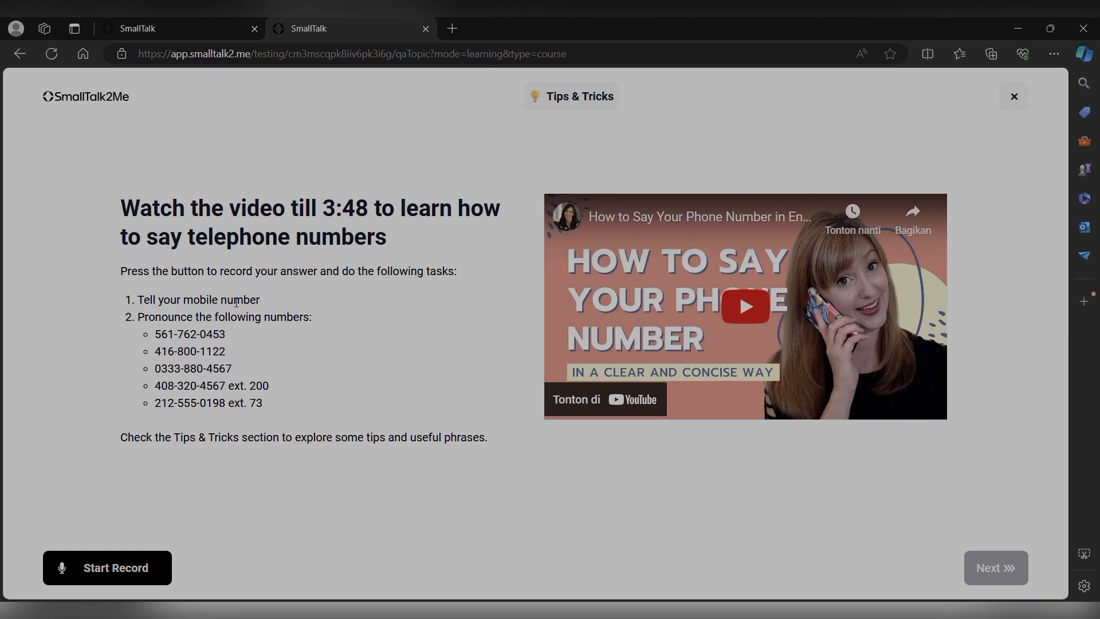
left_click(571, 96)
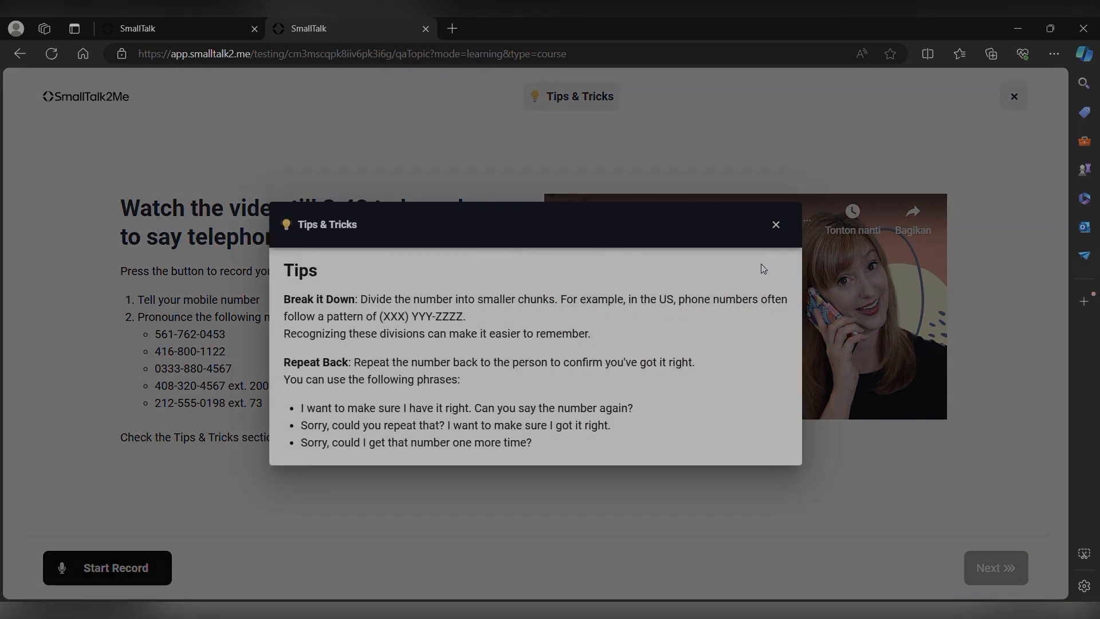
mouse_move(776, 224)
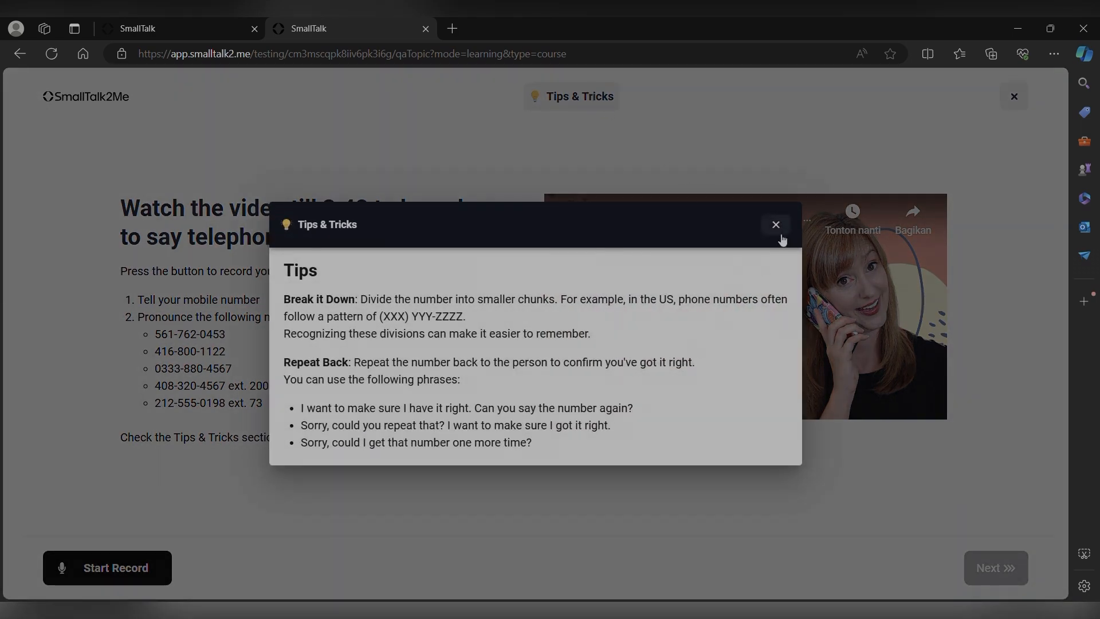
left_click(775, 224)
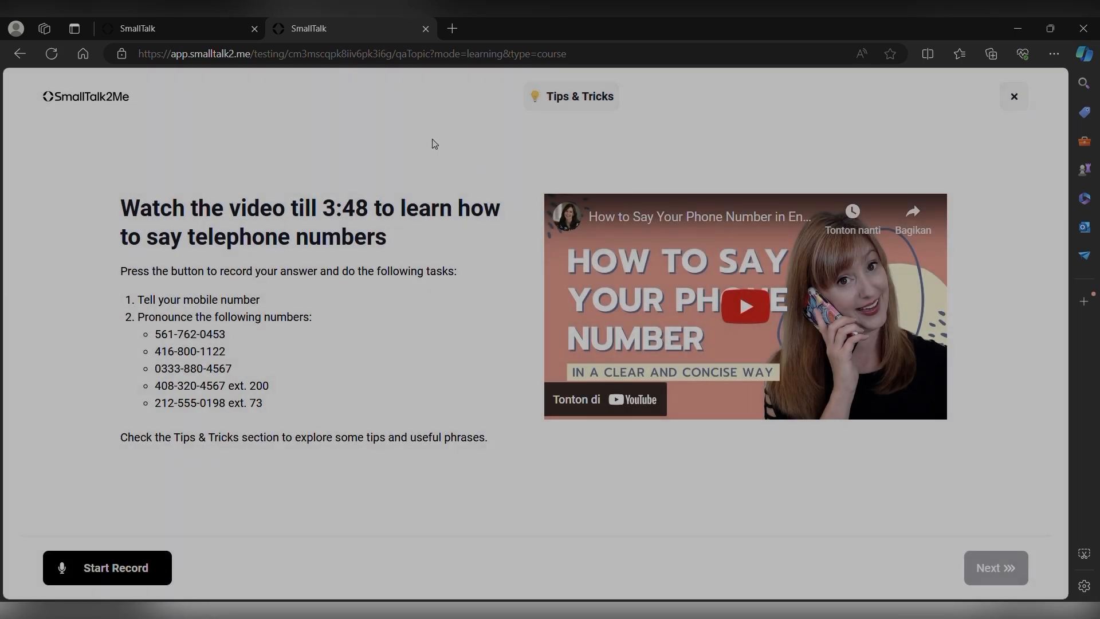
mouse_move(135, 567)
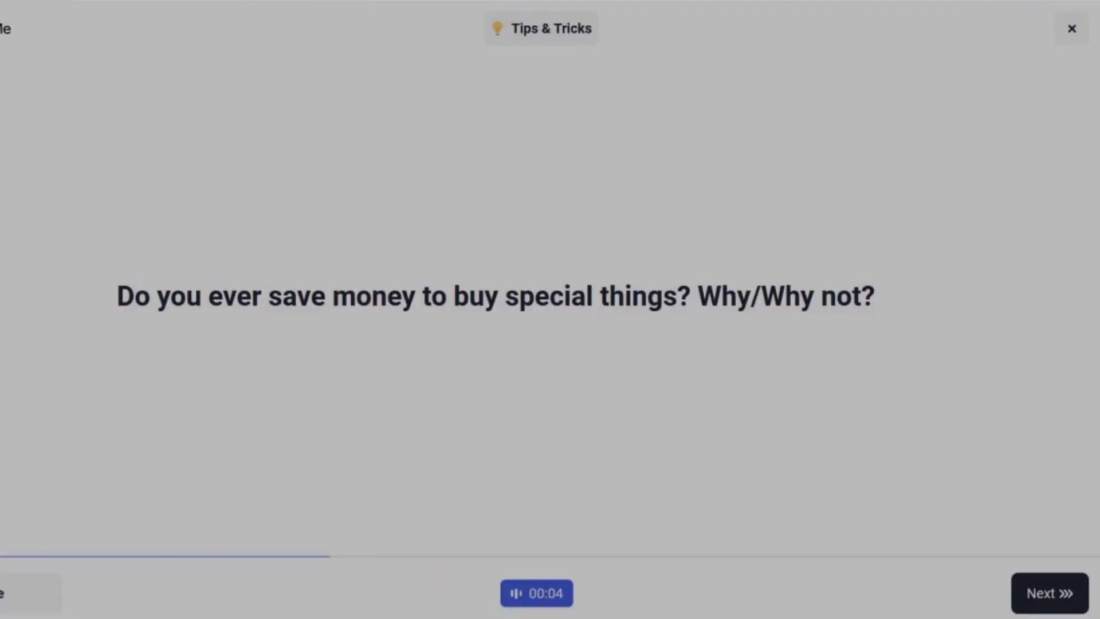
Advance to the question about favourite websites and time spent online.
left_click(1051, 593)
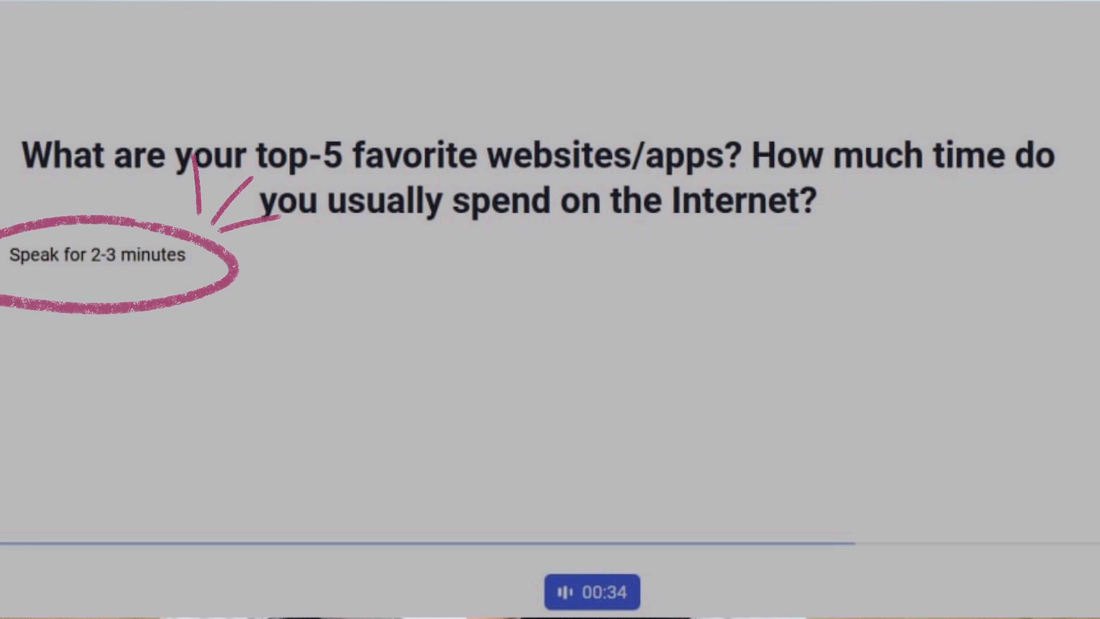